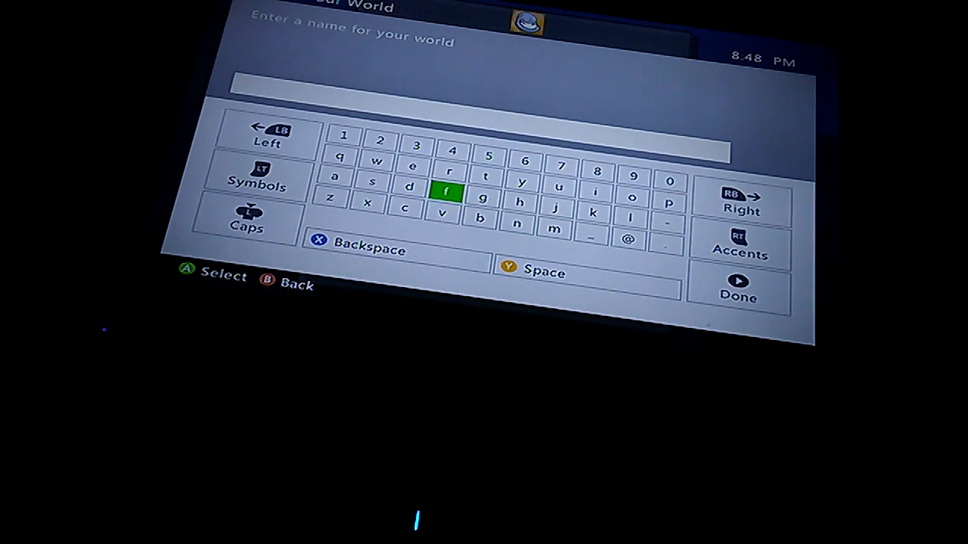
Enter the letter m as the first character of the new world's name.
left_click(555, 229)
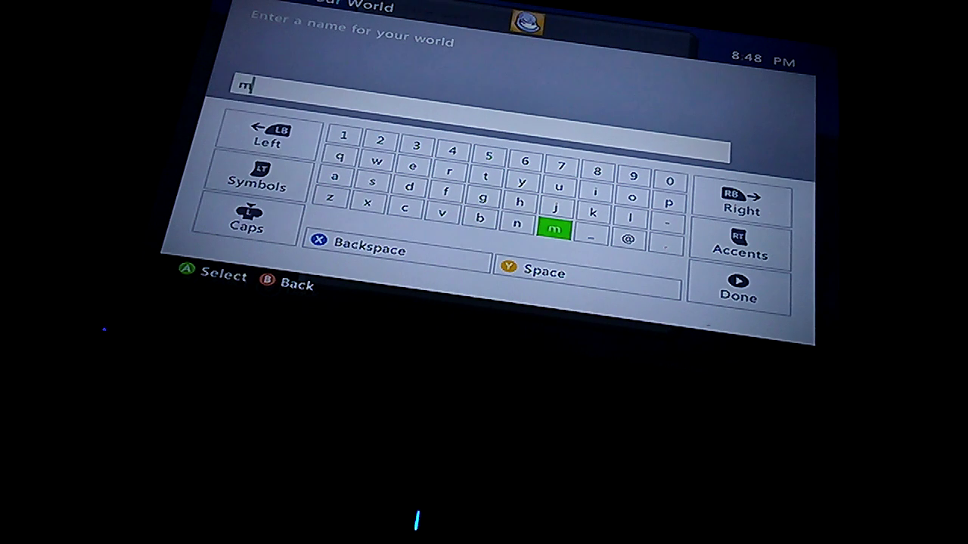